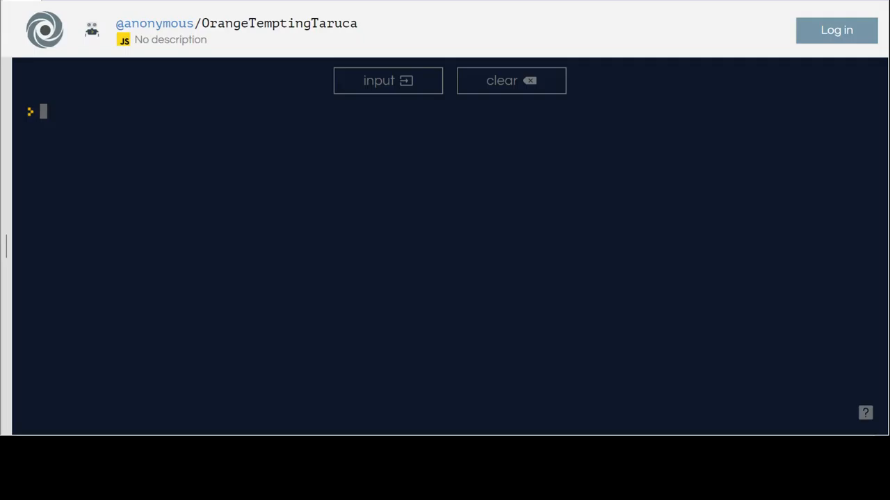
Step: Define function hello() returning "hello world" in the console
text(fun)
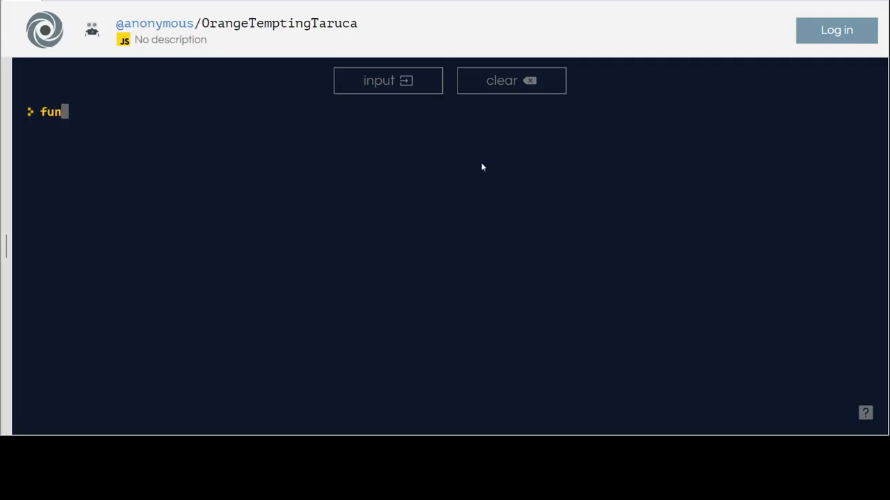
text(ction)
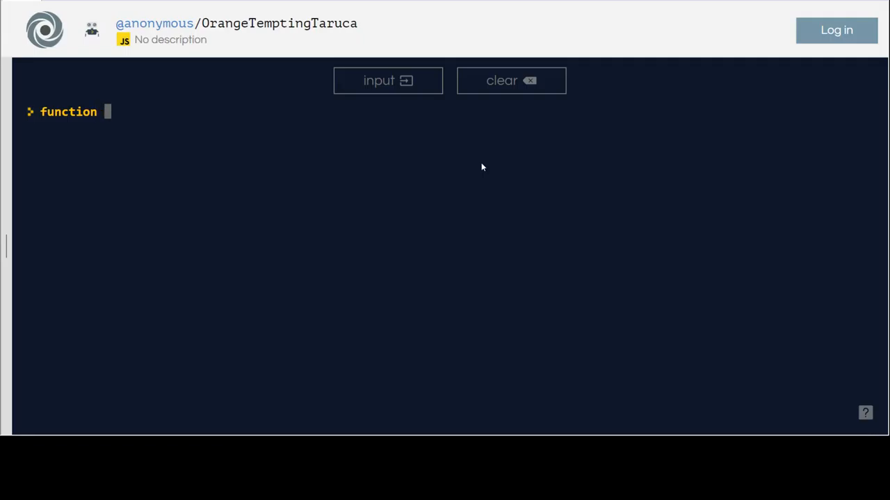
text(hello)
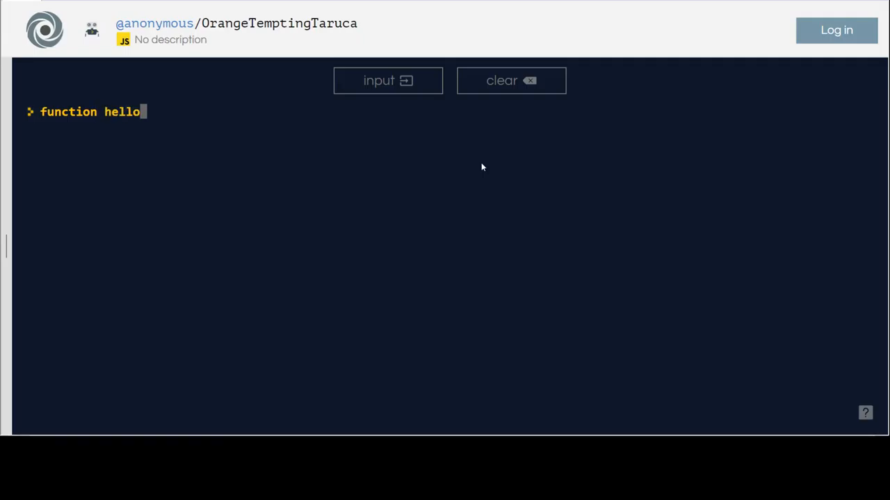
text(())
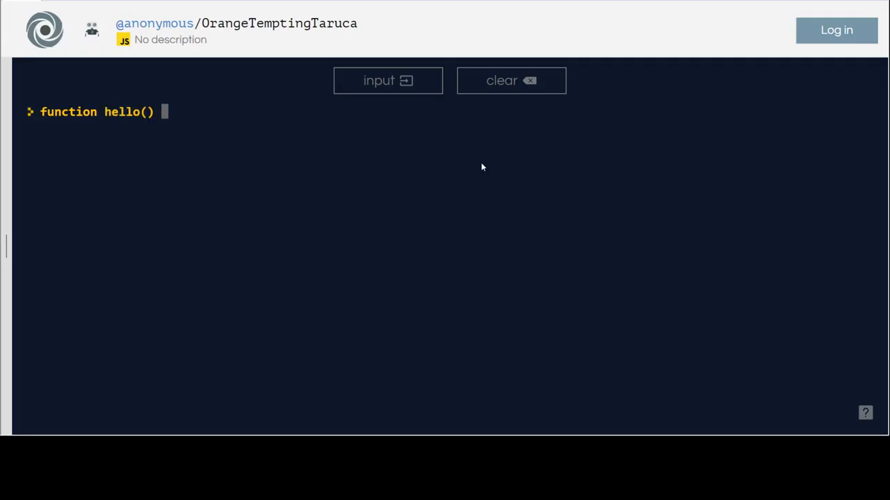
text({)
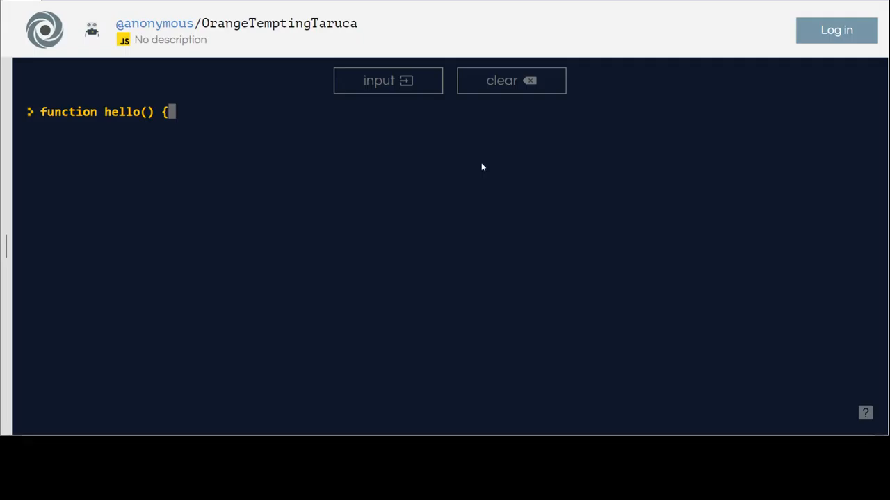
text(return ")
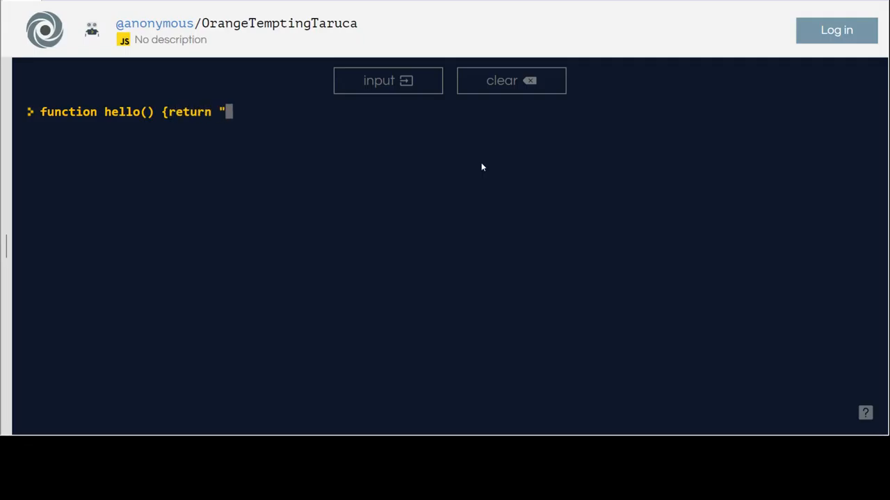
text(hello world)
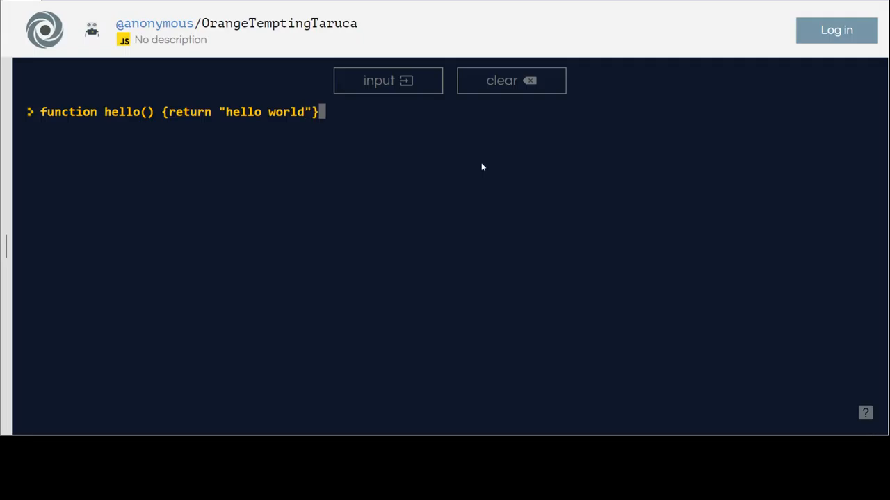
key(Return)
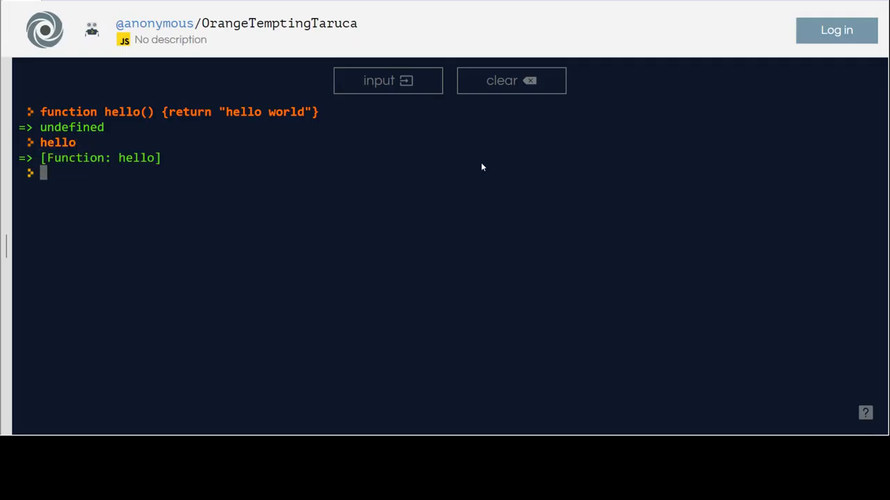
Step: Call hello() and get 'hello world' back in the console
text(hello)
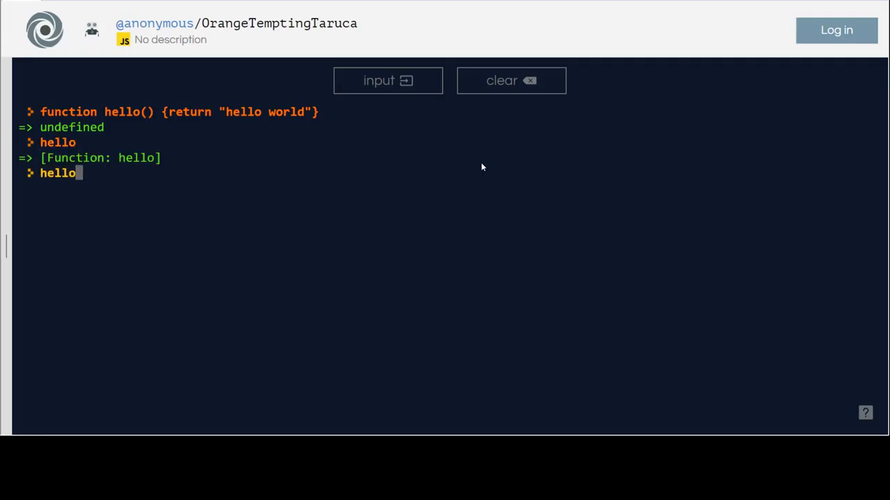
text(())
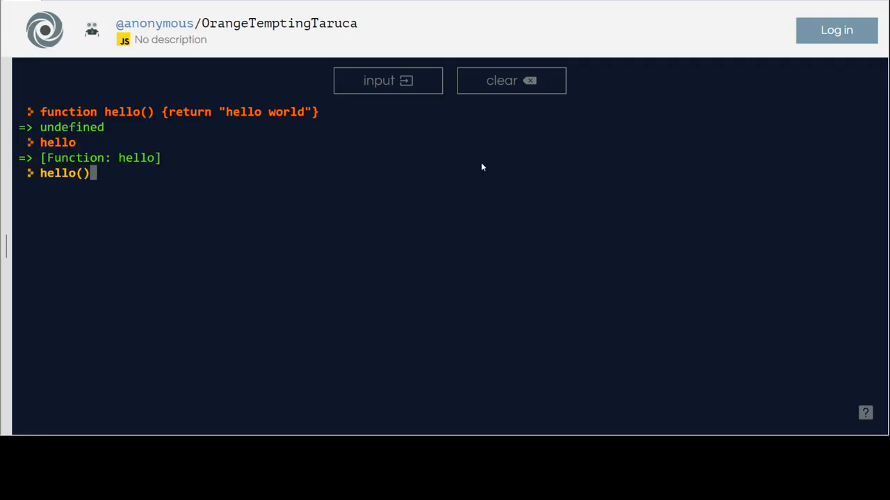
key(Return)
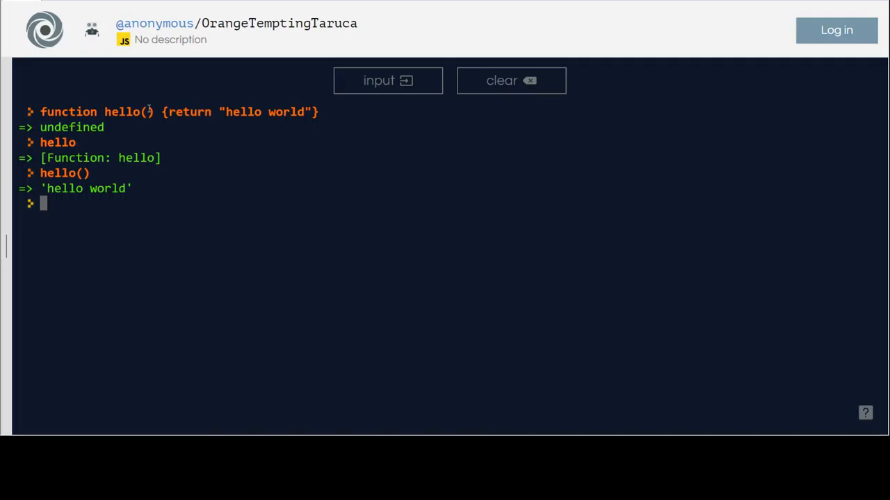
mouse_move(147, 109)
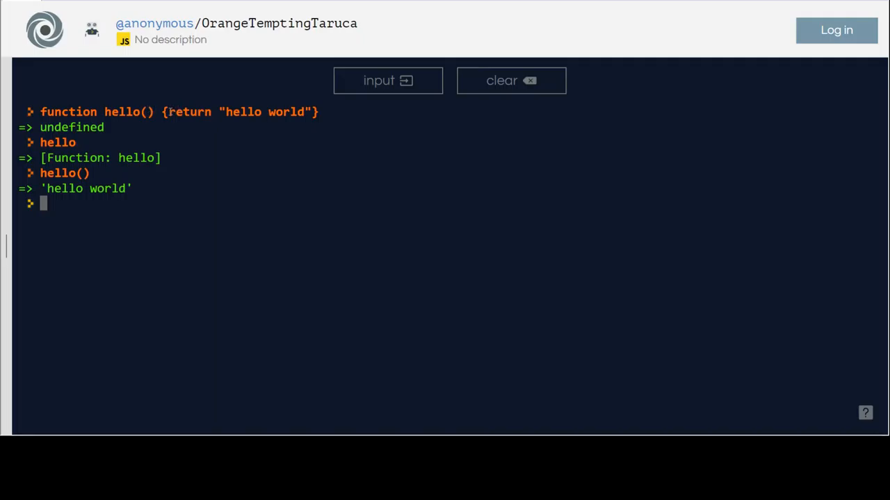
drag(189, 111, 272, 112)
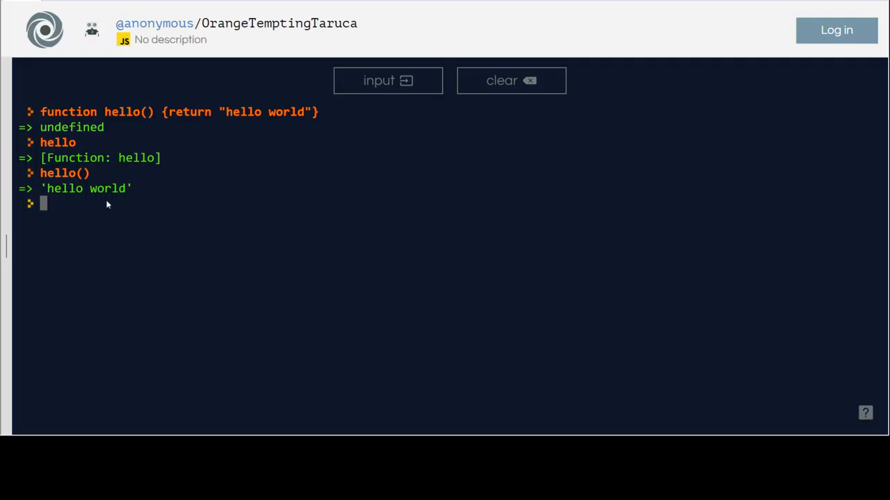
Step: Redefine hello(name) to return "hello world " + name
text(function)
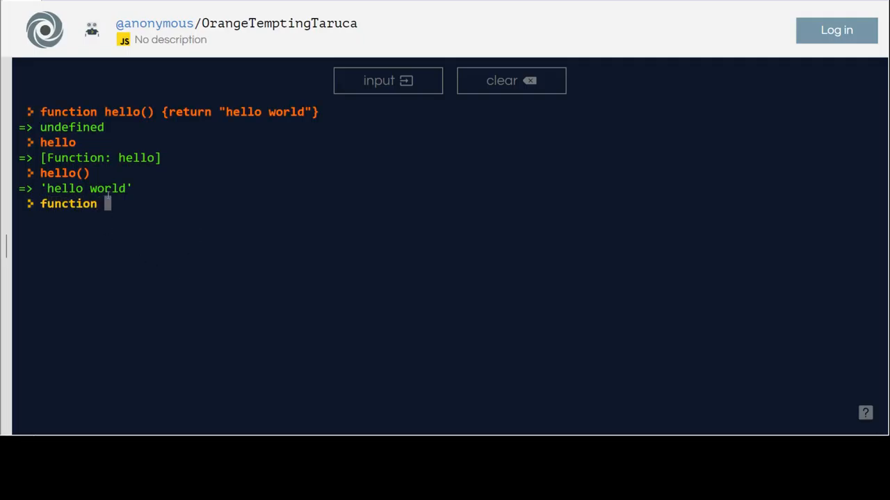
text(hello)
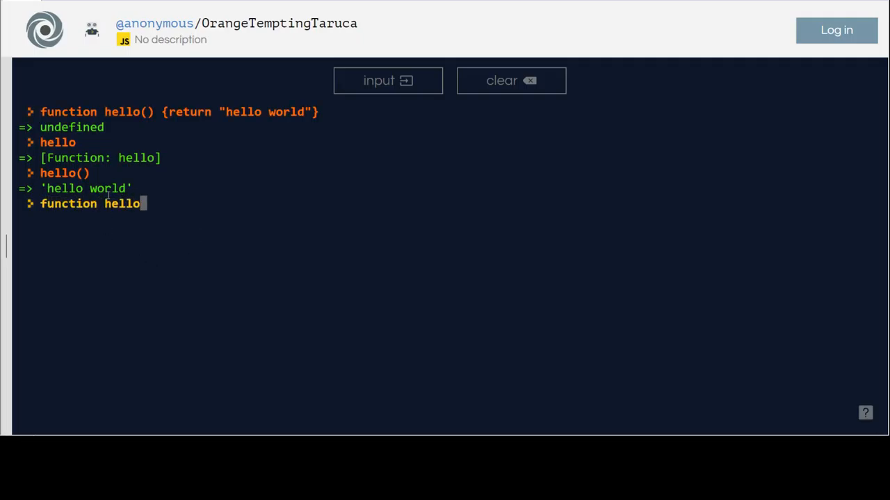
text(() {return "hello world"})
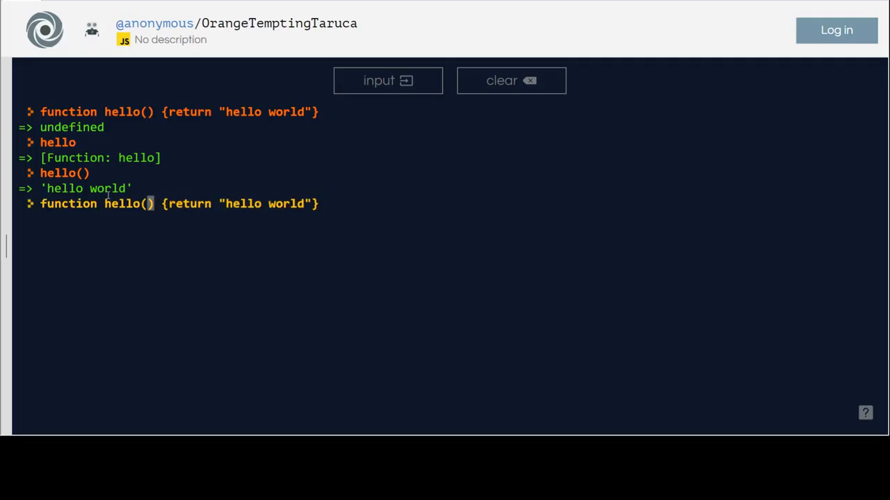
text(name)
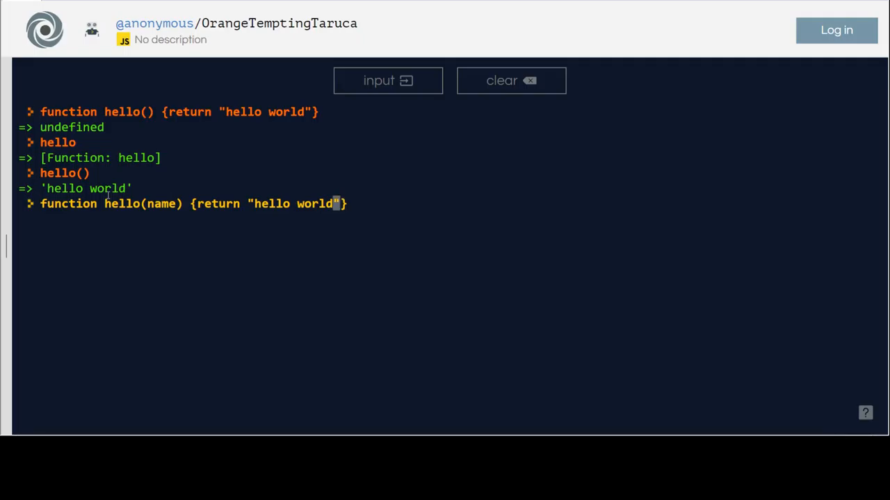
text("+)
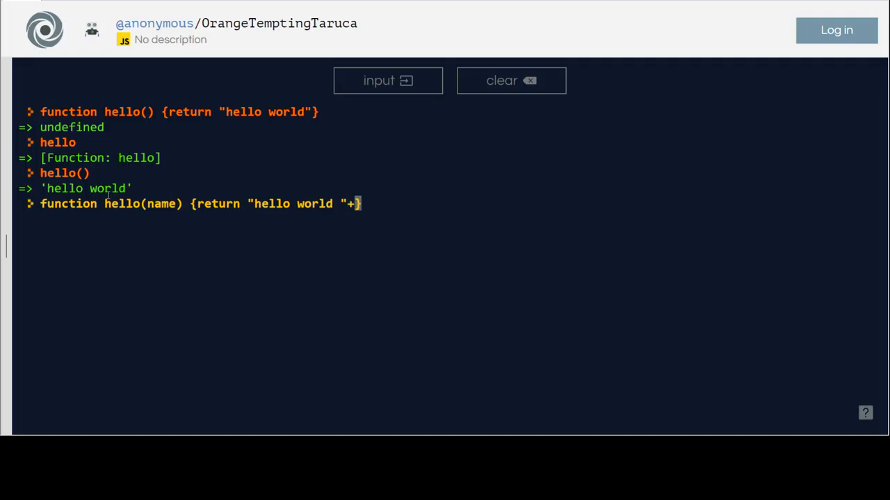
text(name)
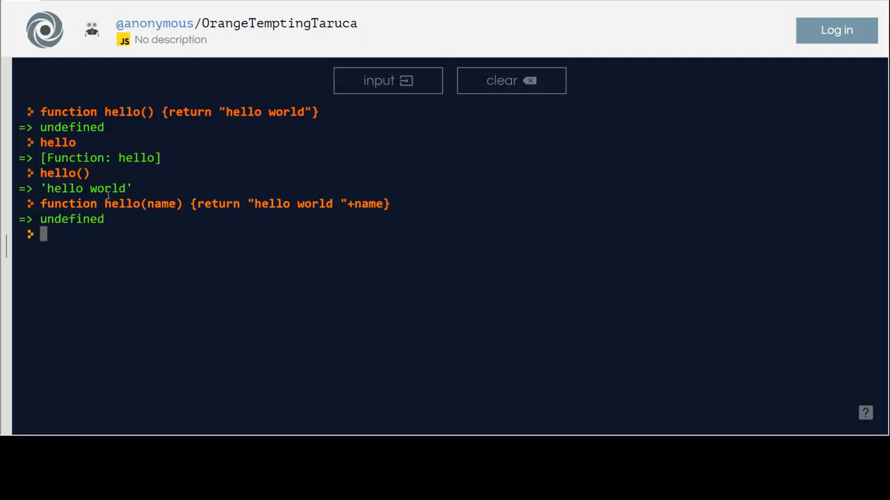
Step: Call hello('ambi') to get 'hello world ambi'
text(hello)
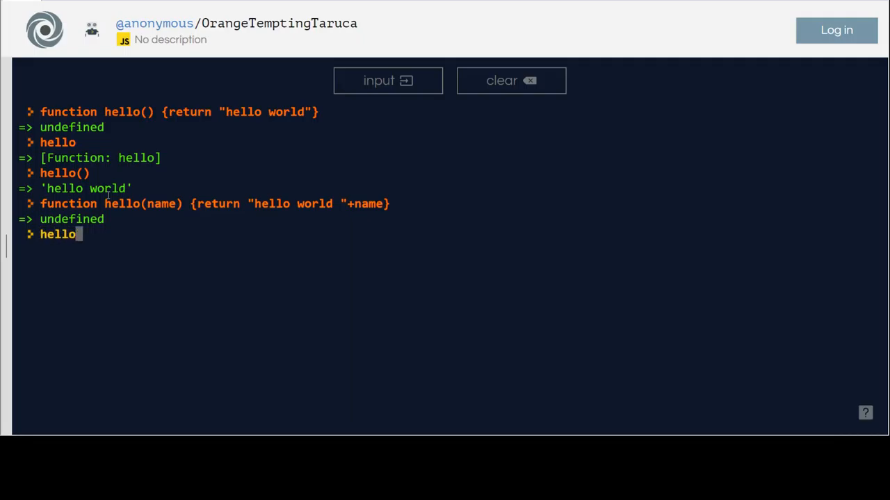
text(('ambi')
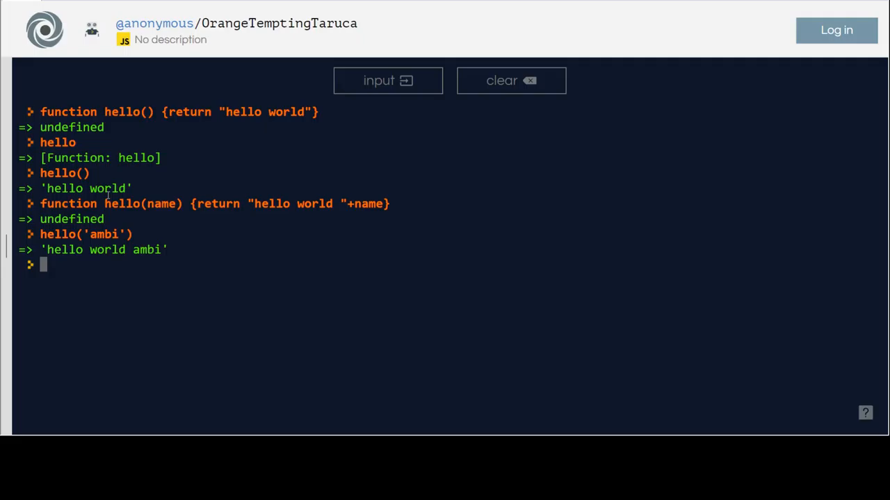
Step: Redefine hello(name) to return "hello " + name, so hello('ambi') gives 'hello ambi'
text(function hello(name) {return "hello world "+name})
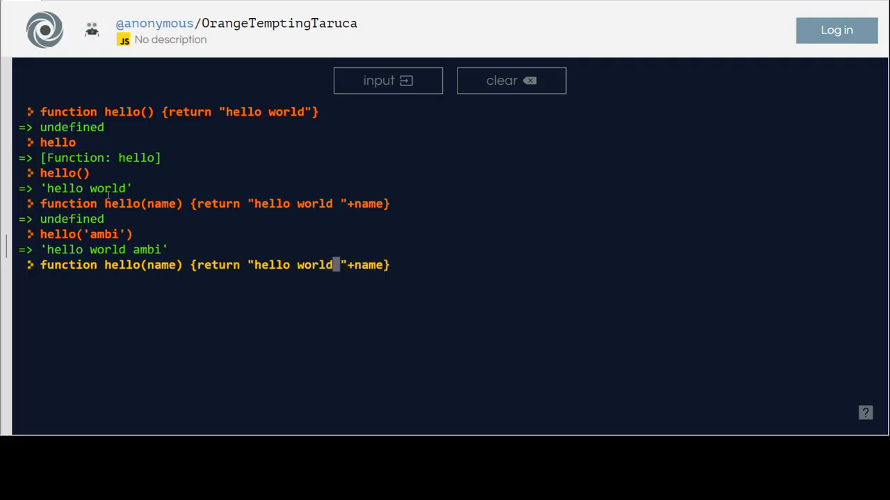
key(Return)
text(hello('ambi)
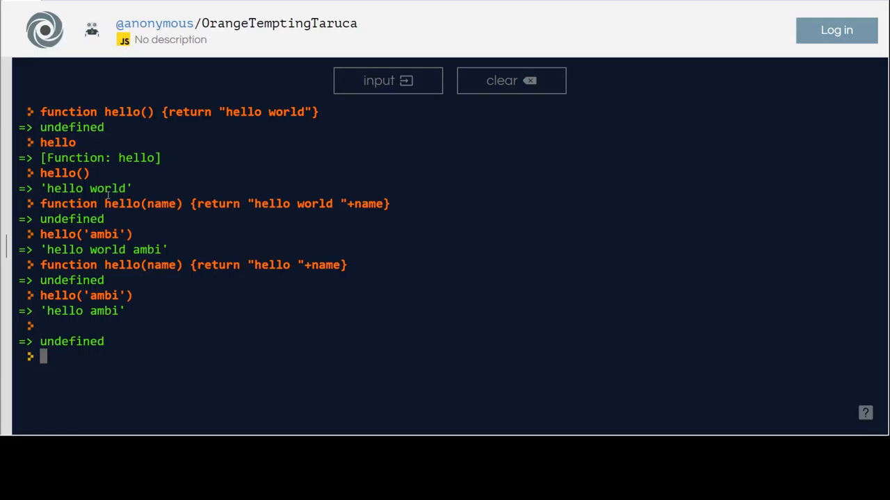
Step: Define function adder(a,b) returning a+b
text(funcit)
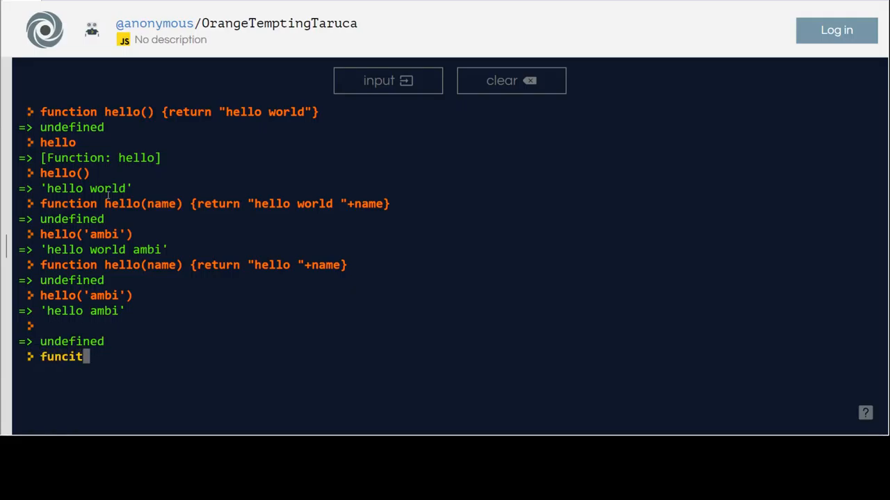
text(ion)
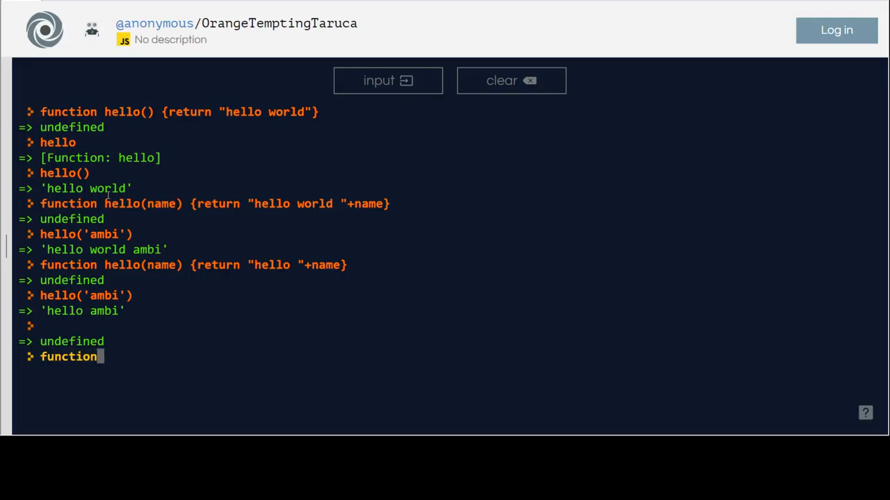
text(aadd)
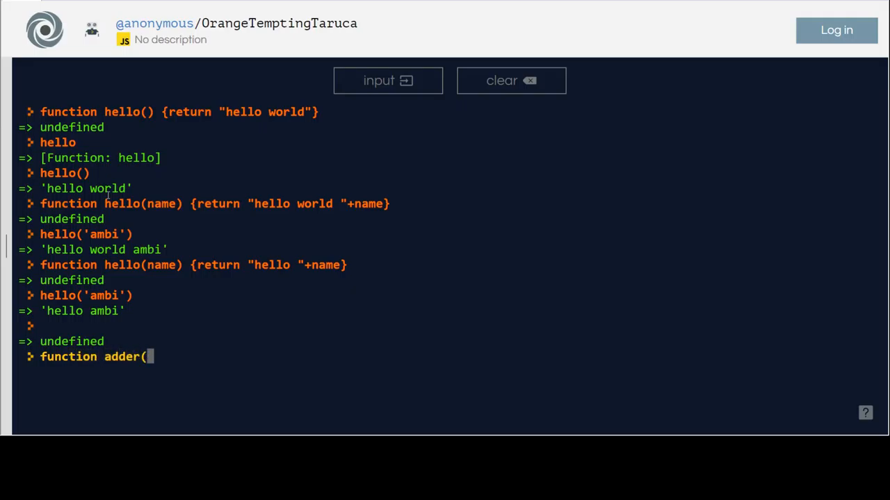
text(a,b))
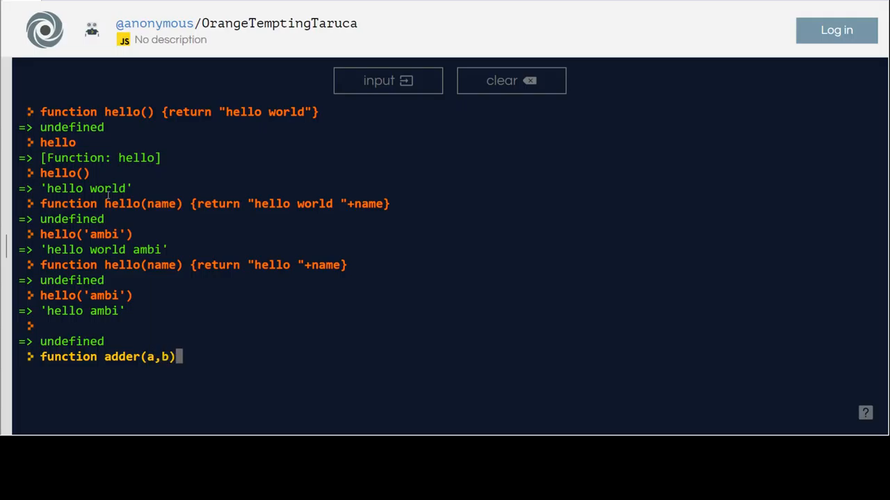
text({)
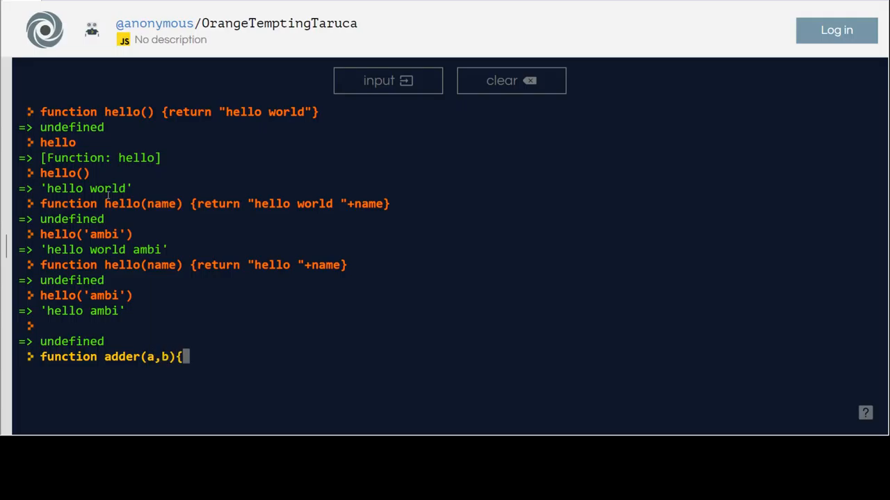
text(return)
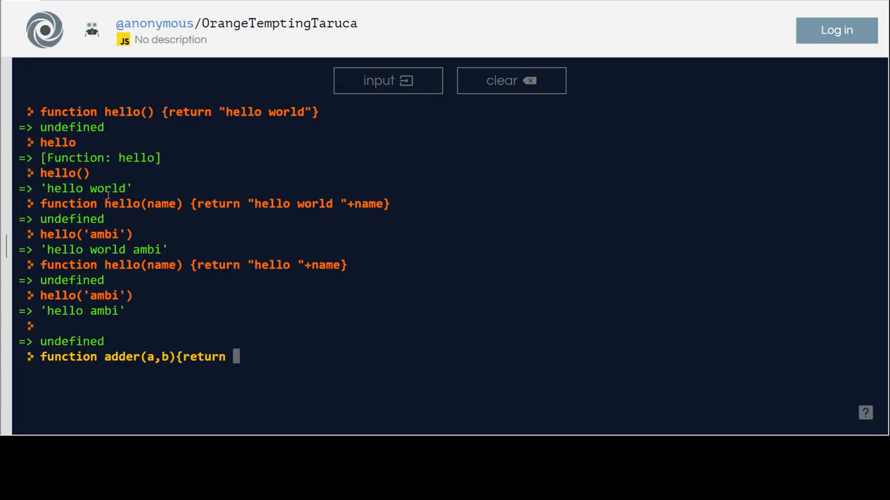
text(a+b)
text(adde)
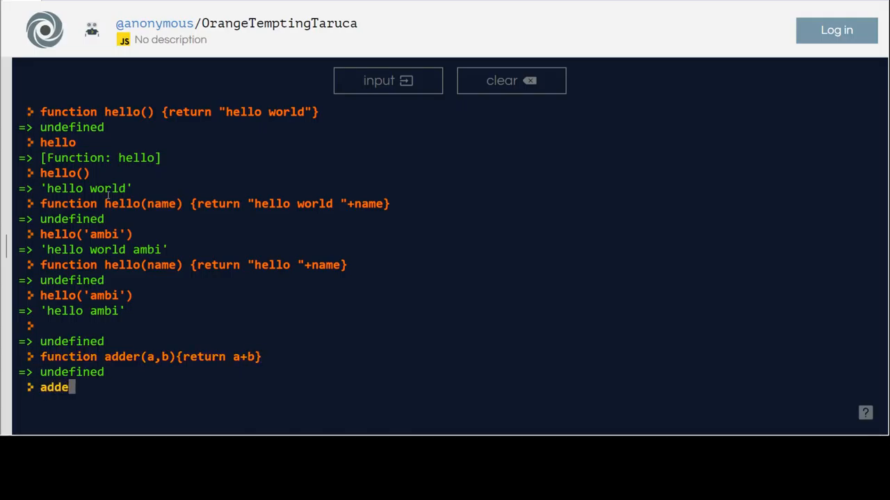
Step: Call adder(2,3) and get 5
text(r()
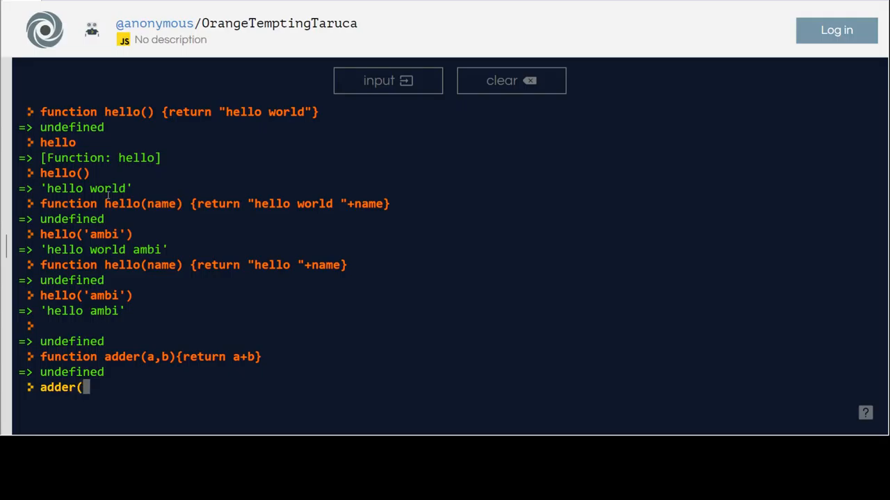
text(2,)
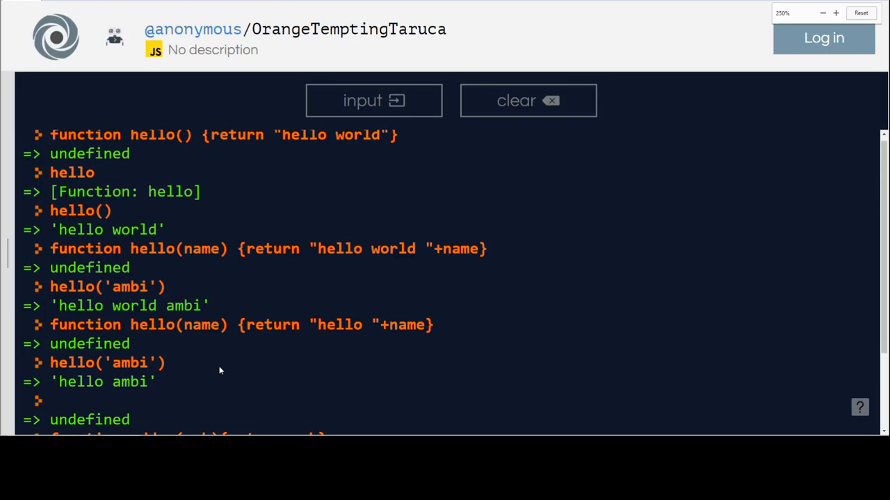
scroll(down, 3)
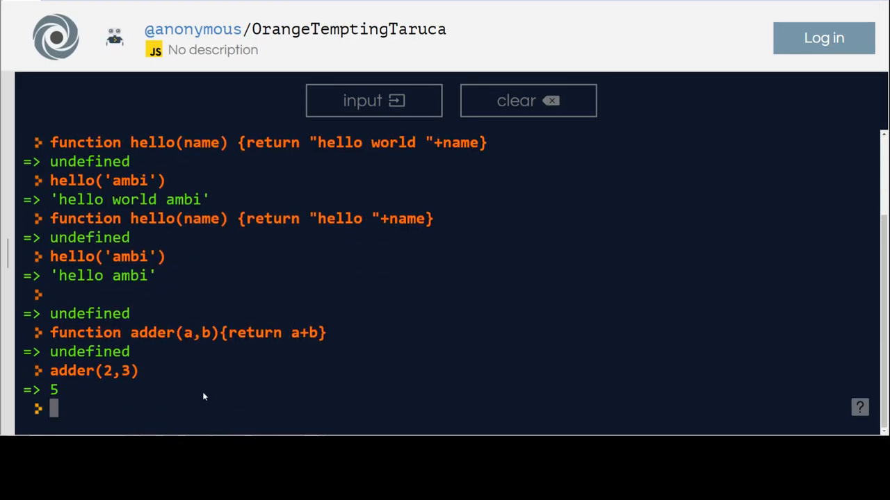
Step: Call adder('2',3) and see it return the string '23'
text(adder(2,3))
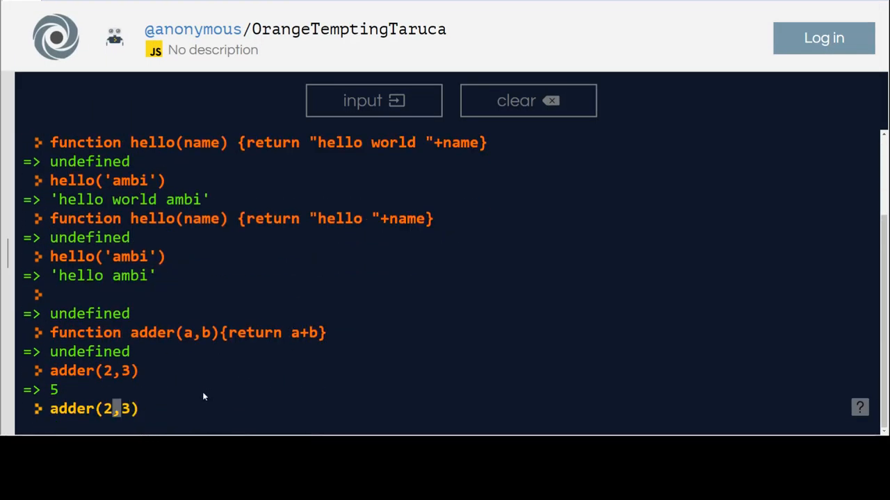
text('2)
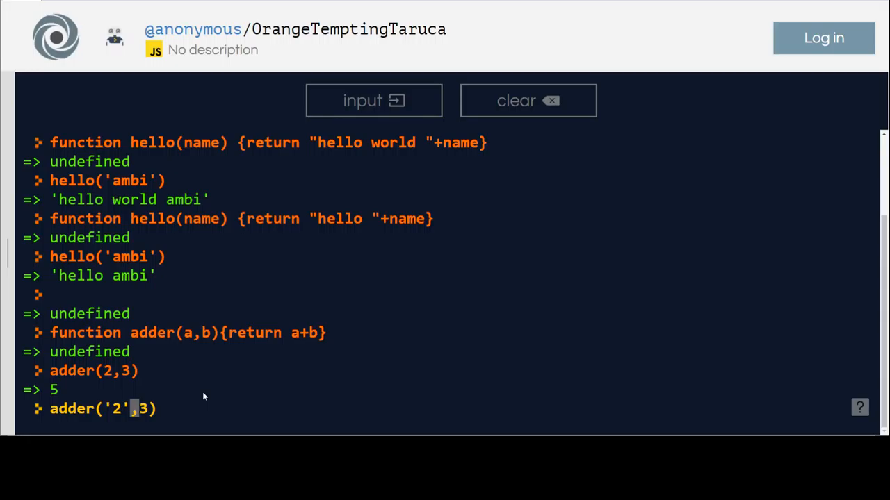
key(Return)
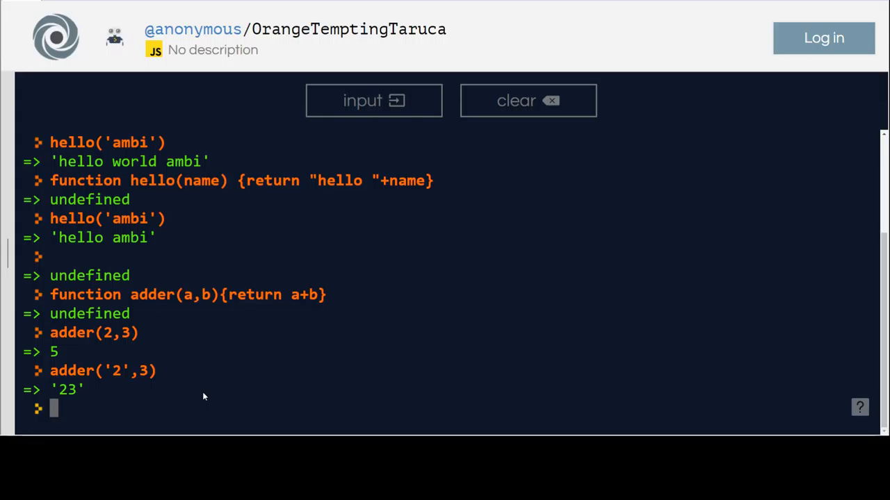
text(adder('2',3))
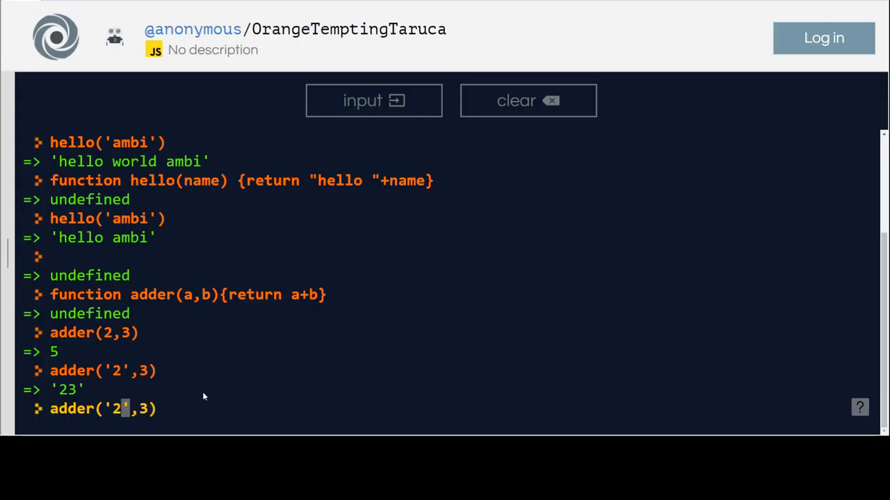
Step: Call adder('hello',' ambi') and get 'hello ambi'
key(Backspace)
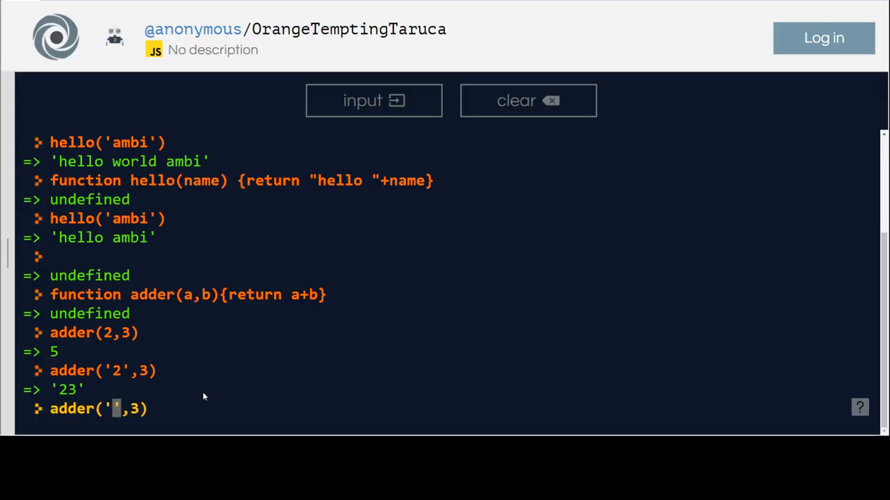
text(hello)
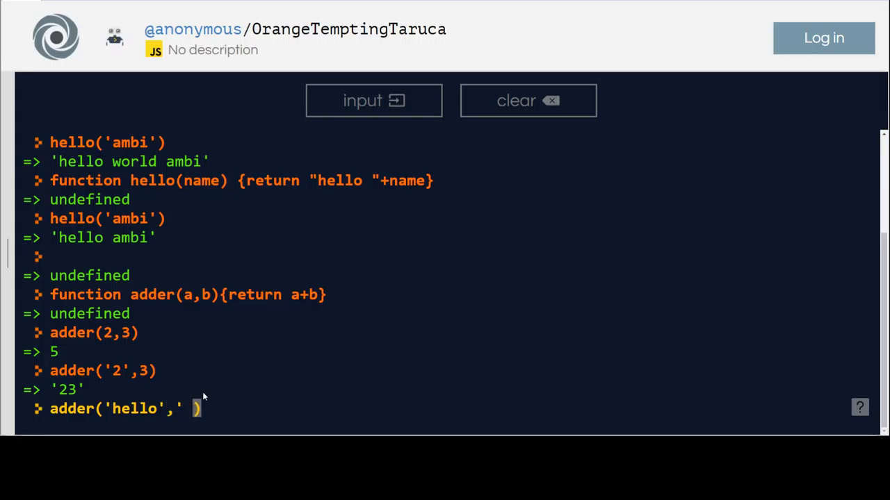
key(Return)
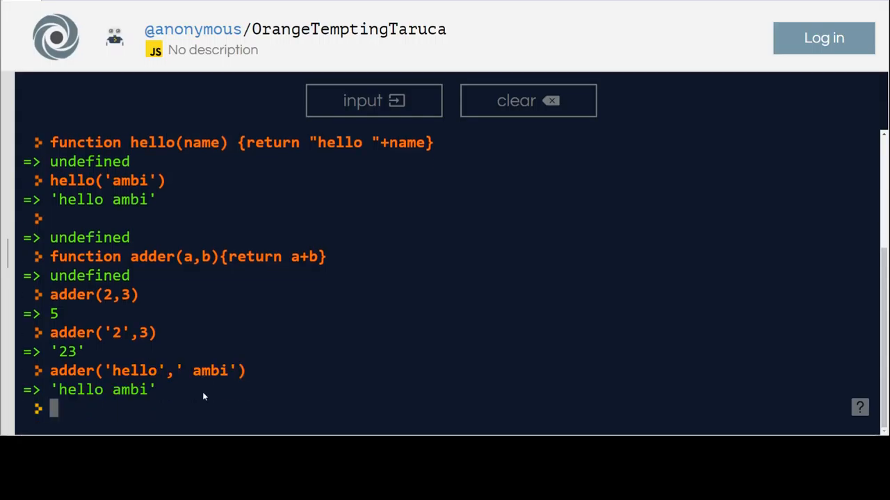
mouse_move(179, 387)
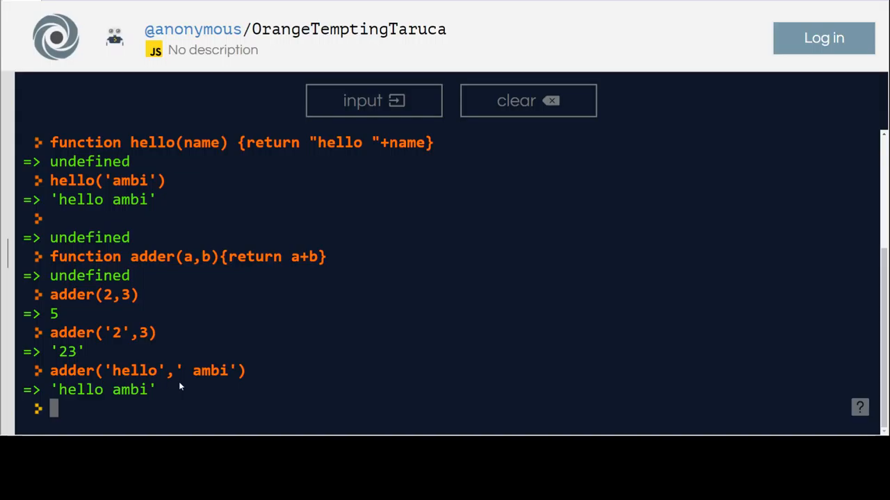
mouse_move(102, 398)
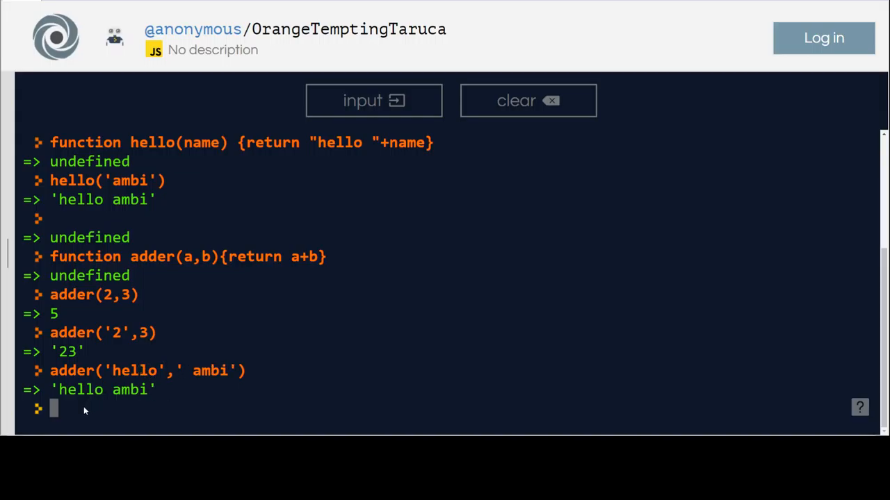
Step: Define function square_me(a) returning a*a
text(fu)
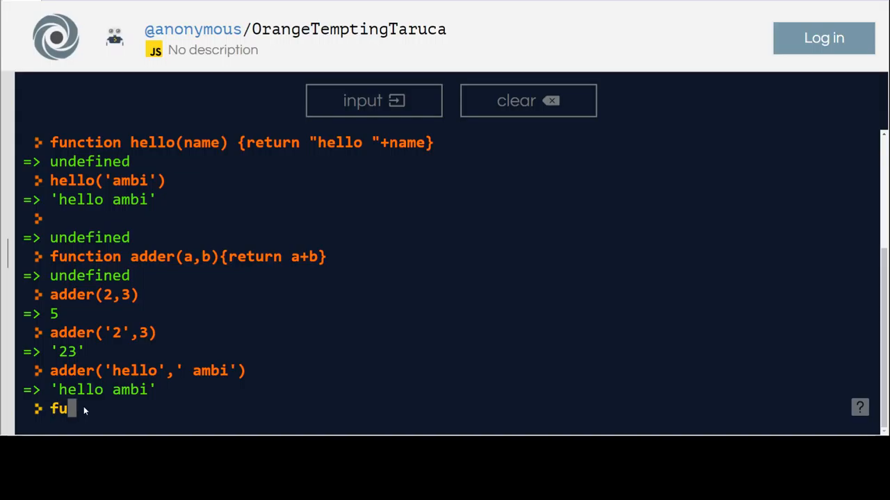
text(nction square)
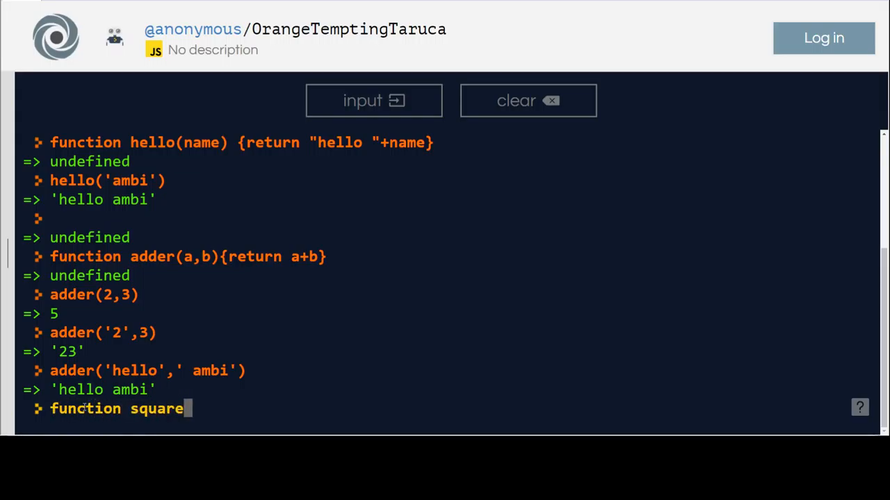
text(_me()
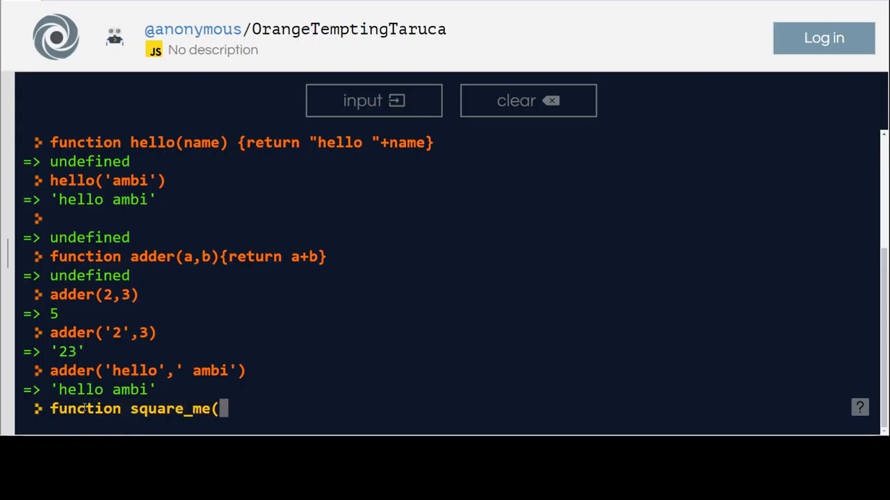
text(a)
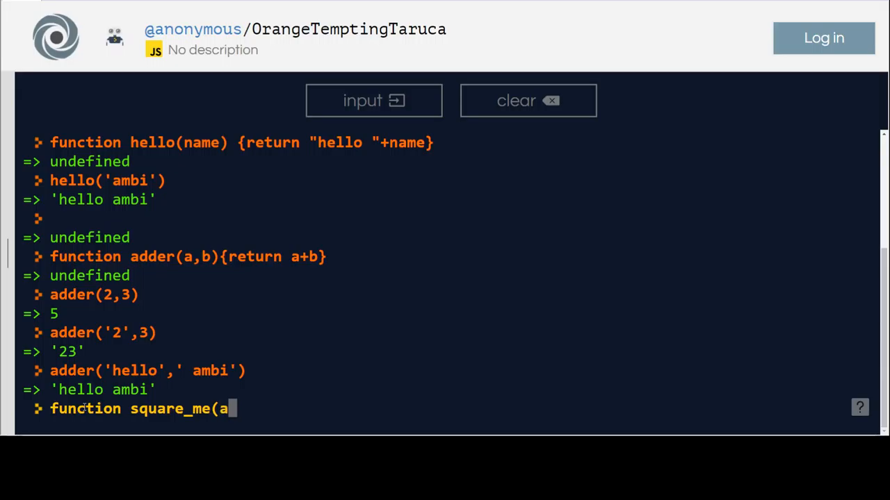
text())
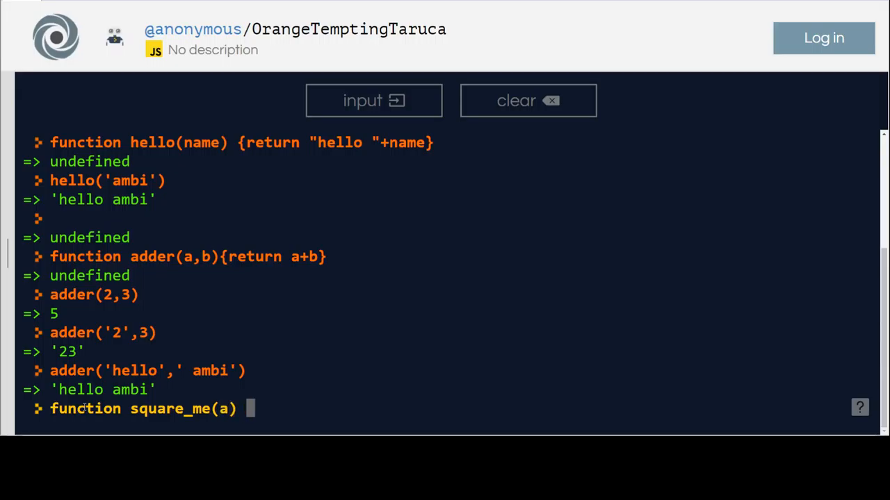
text({retu)
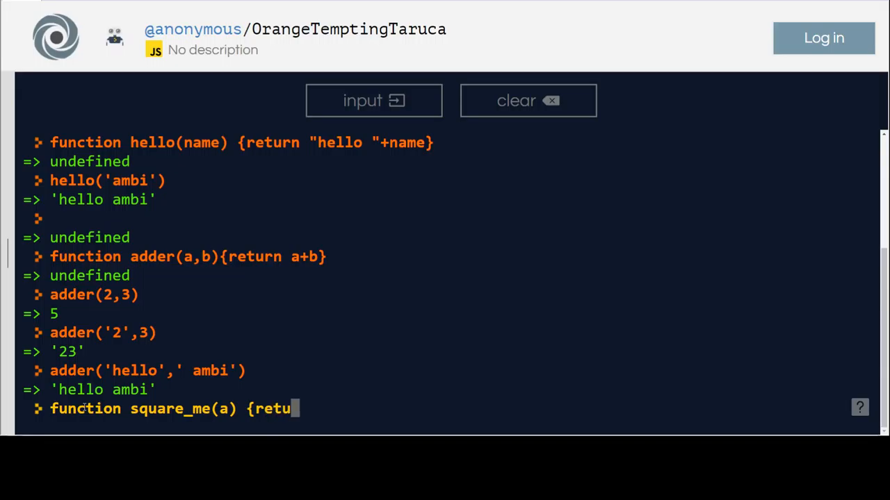
text(rn a*)
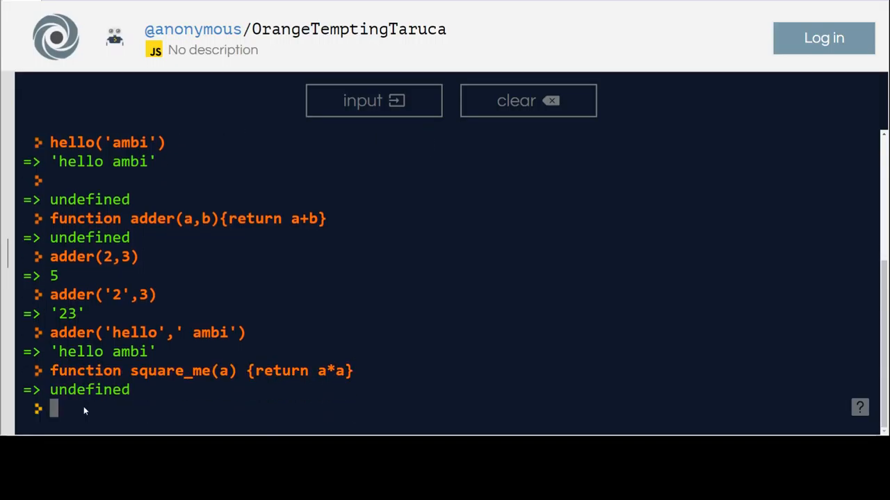
Step: Call square_me(3) and square_me(9), returning 9 and 81
text(s)
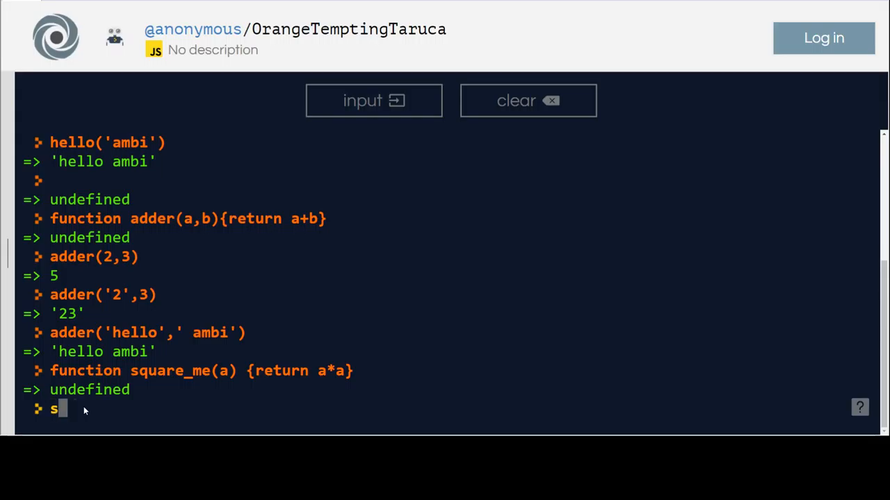
text(quare)
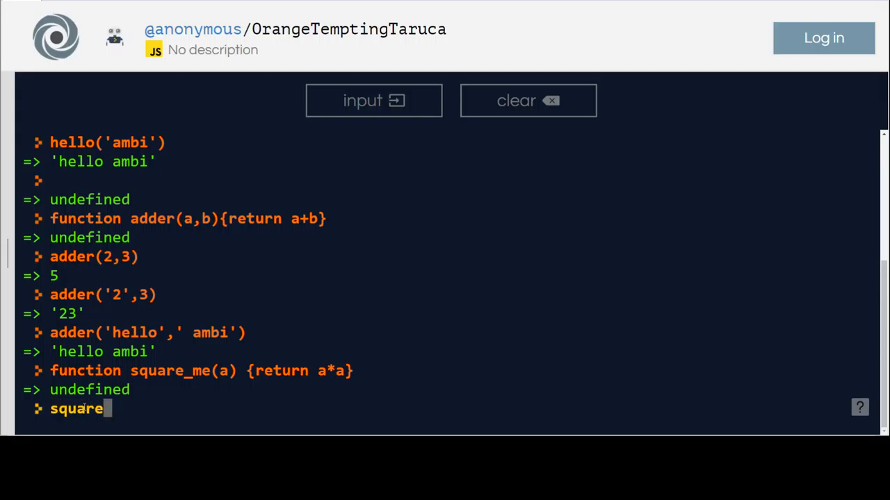
text(_me()
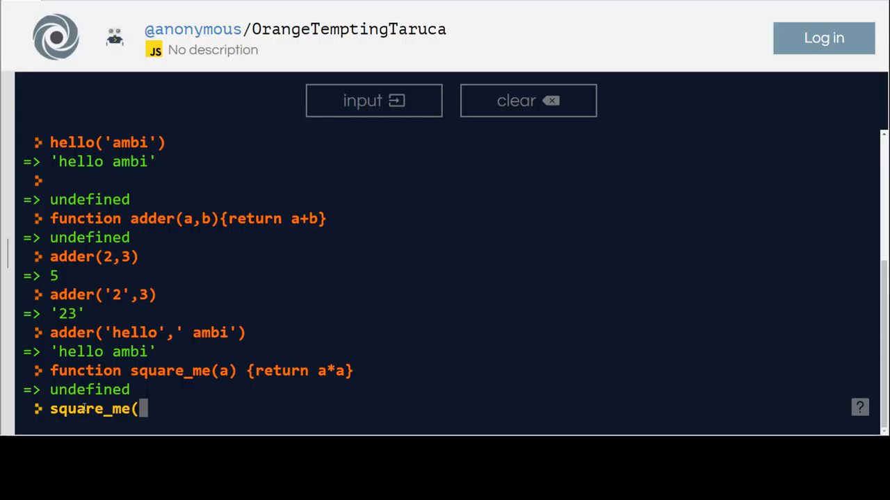
text(3)
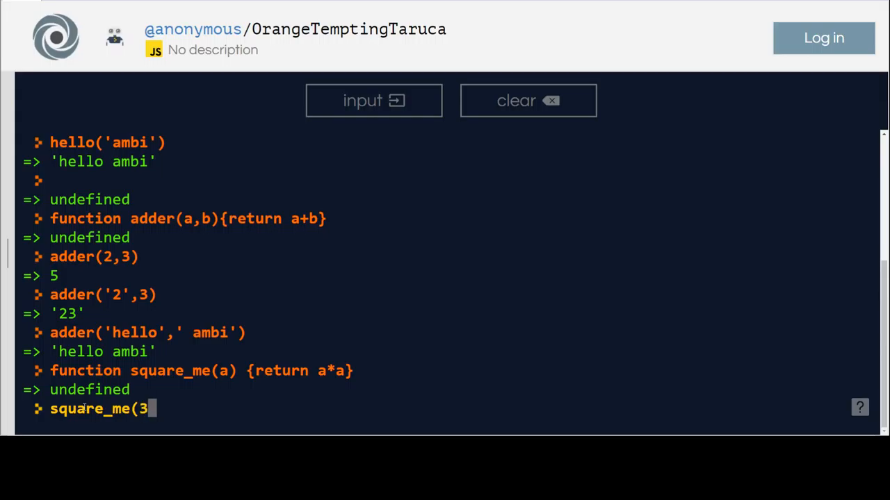
key(Return)
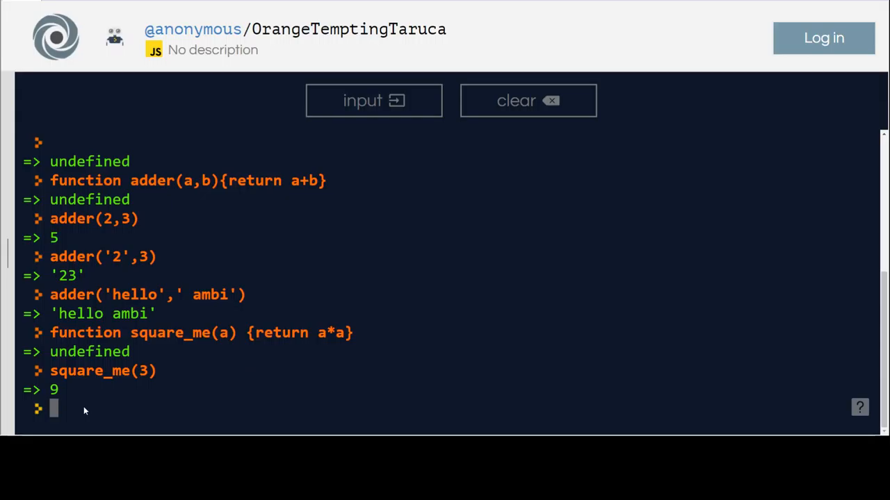
text(square_me())
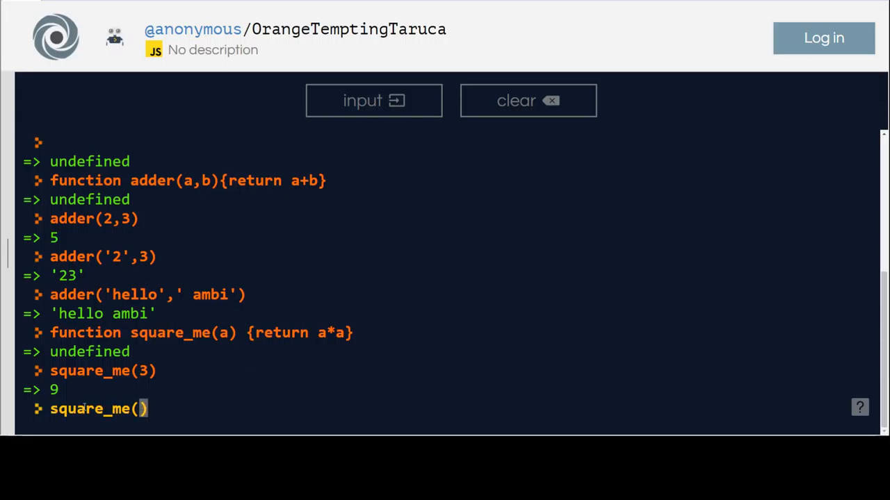
key(Return)
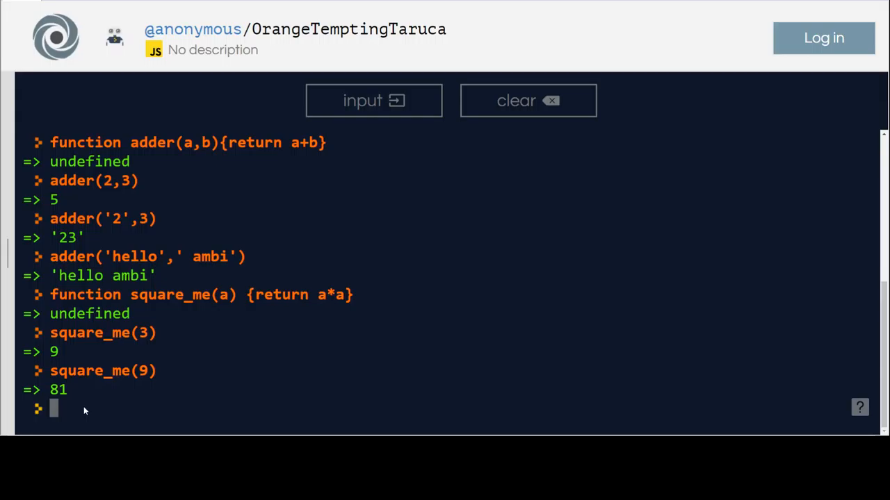
mouse_move(166, 360)
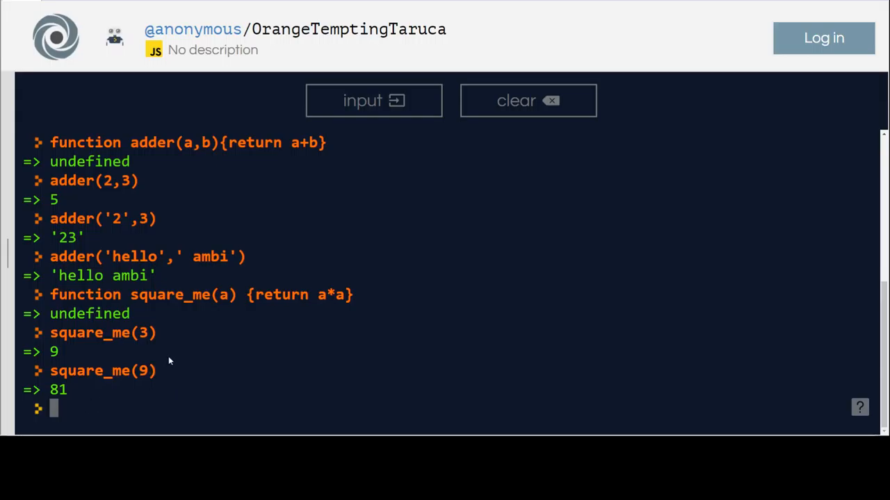
mouse_move(354, 352)
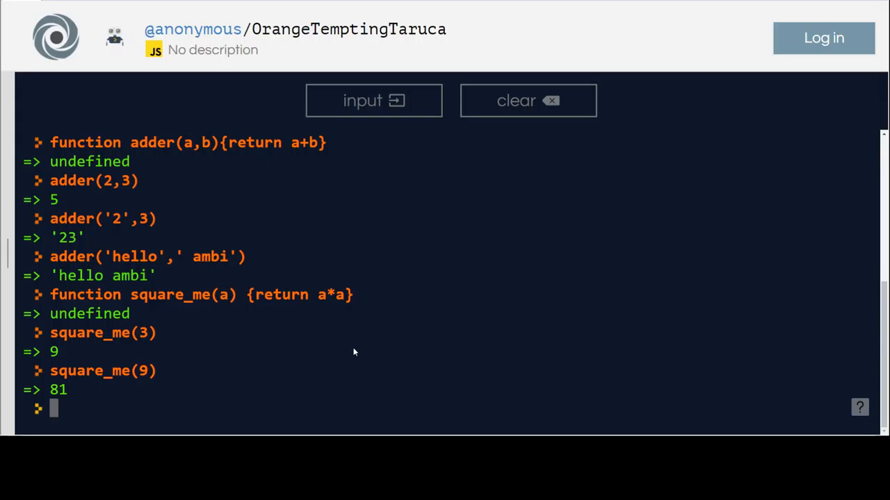